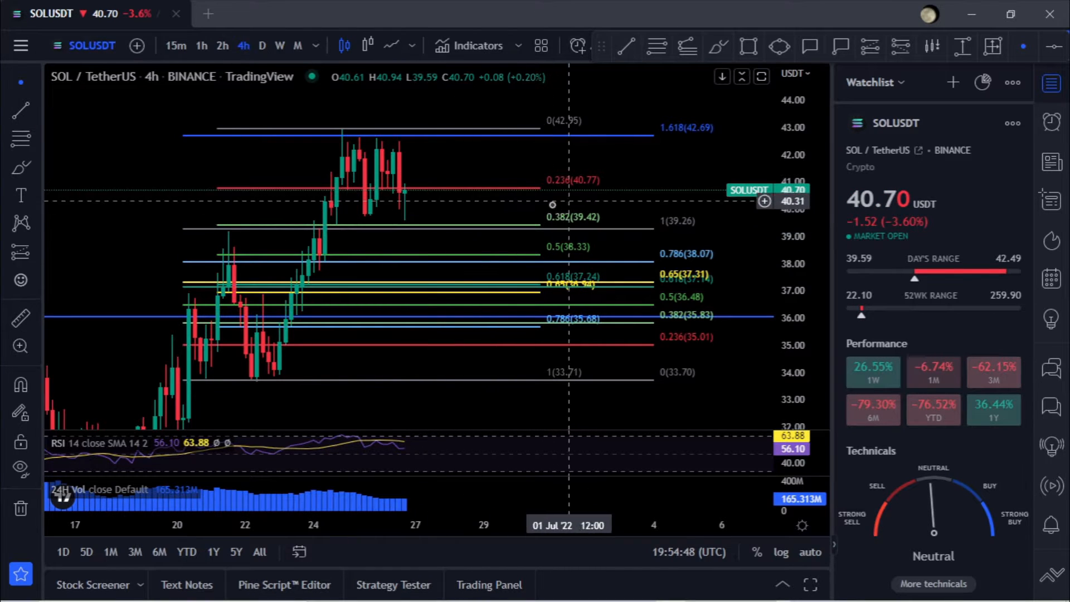
{"action": "mouse_move", "coordinate": [526, 250]}
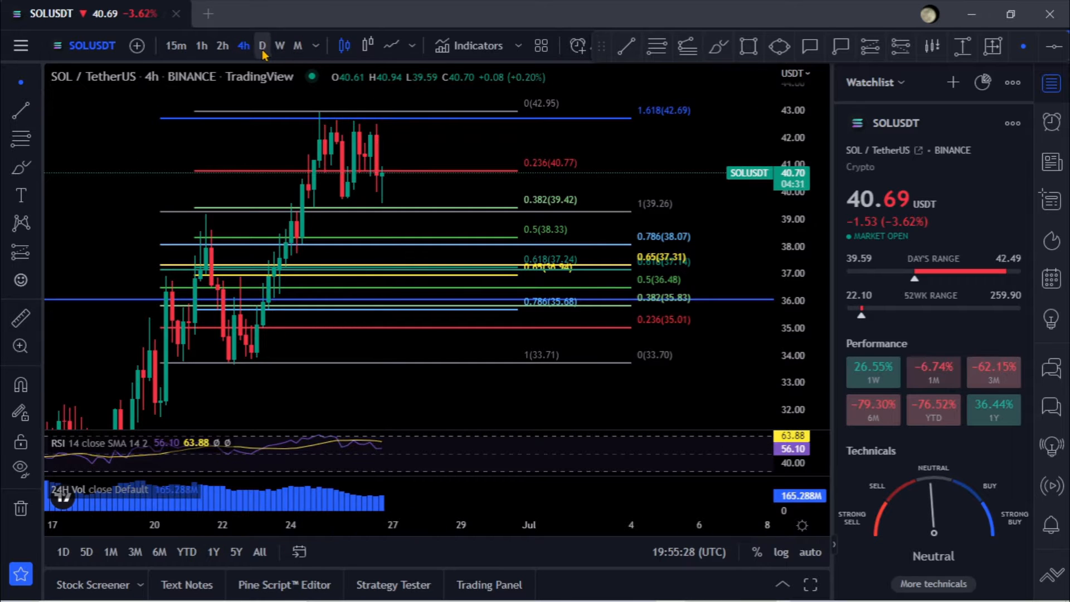
- Switch SOLUSDT to daily, reset the view, and shift toward upcoming dates
{"action": "left_click", "coordinate": [262, 46]}
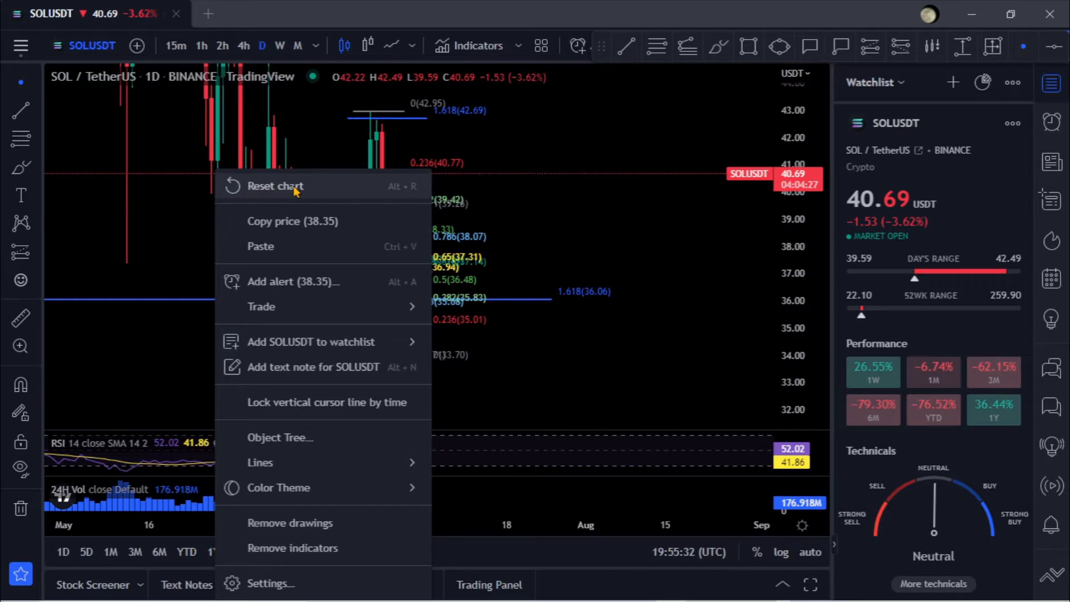
{"action": "left_click", "coordinate": [273, 186]}
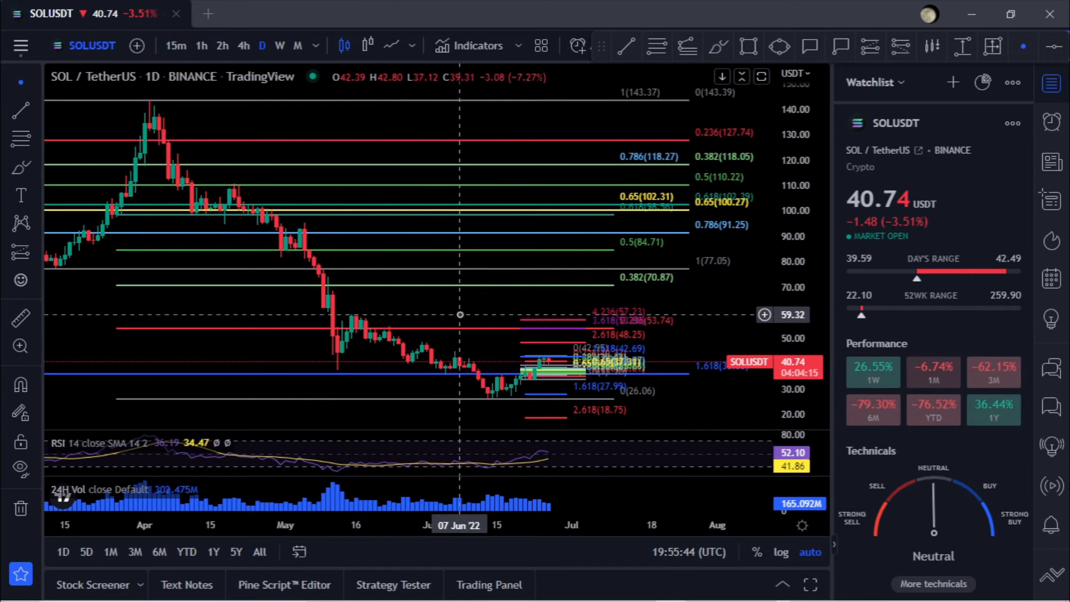
{"action": "left_click_drag", "start_coordinate": [457, 314], "coordinate": [628, 324]}
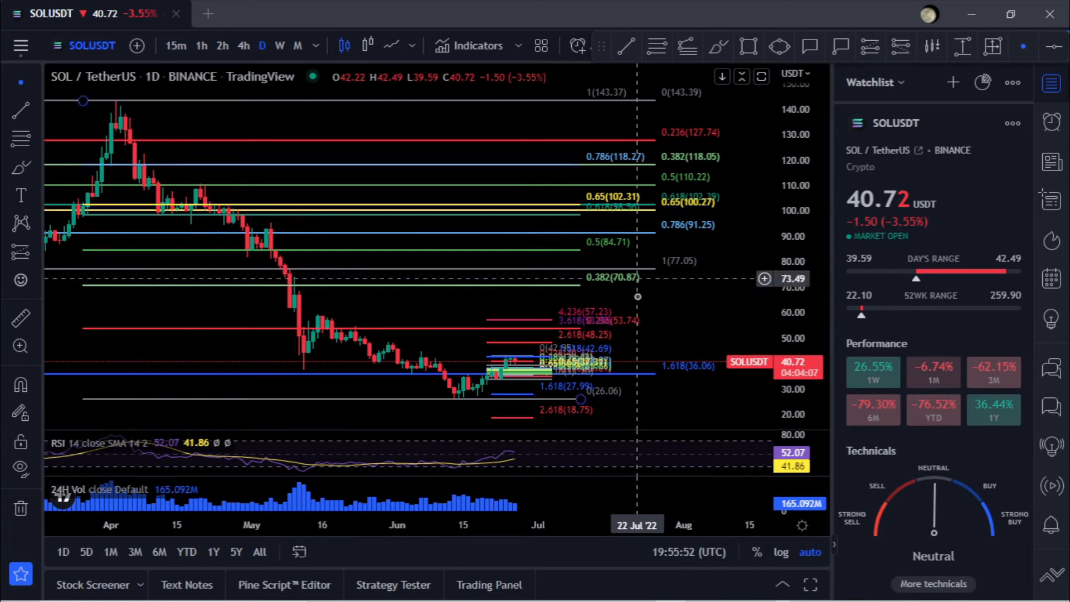
{"action": "mouse_move", "coordinate": [632, 290]}
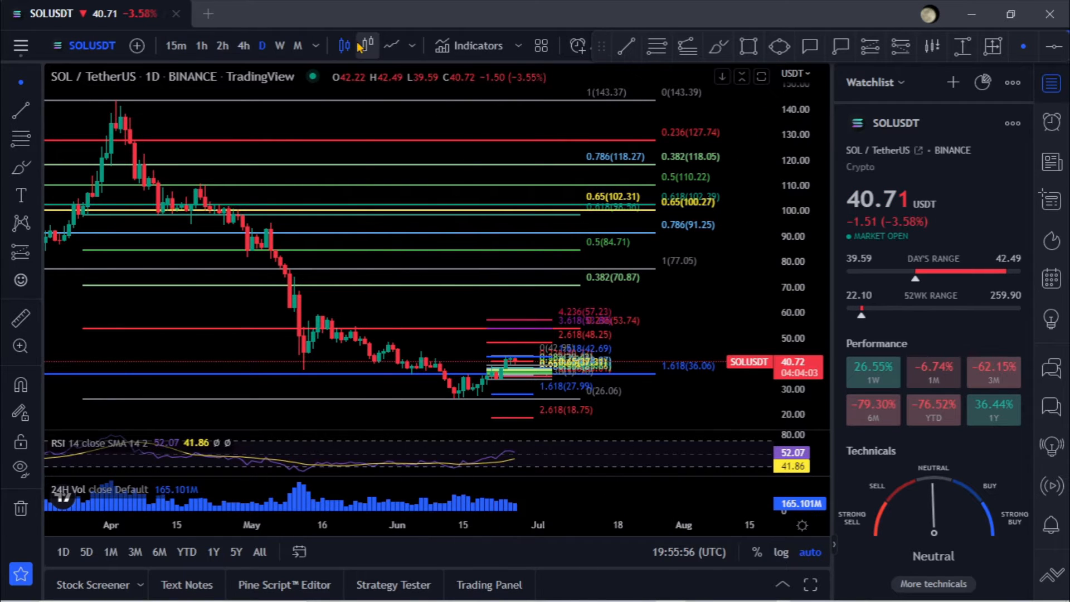
- Render SOL/USDT candles as Heikin Ashi and return to the 4h timeframe
{"action": "left_click", "coordinate": [367, 46]}
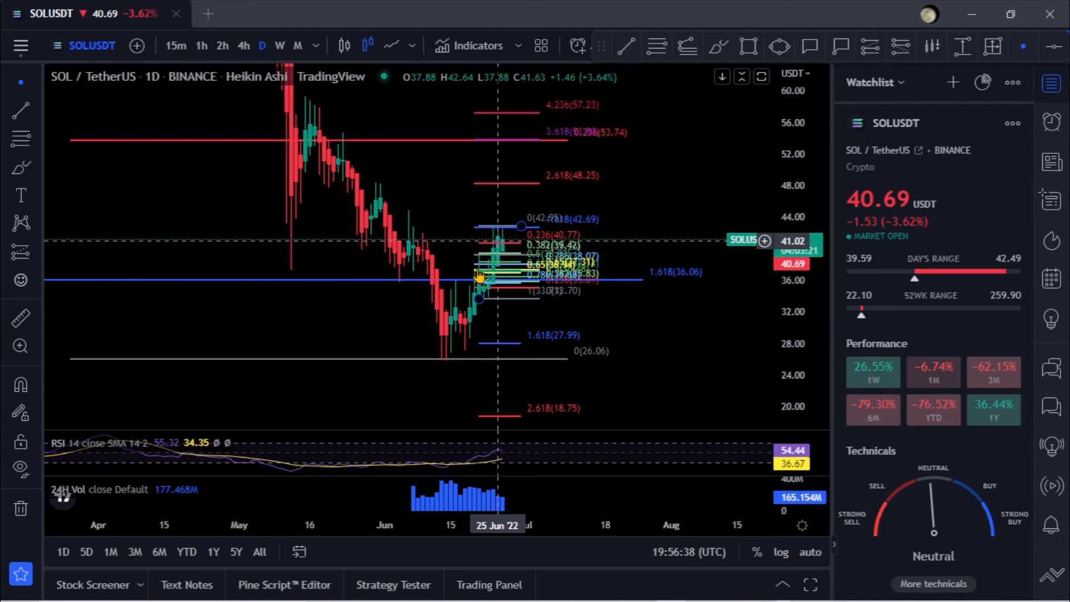
{"action": "mouse_move", "coordinate": [509, 246]}
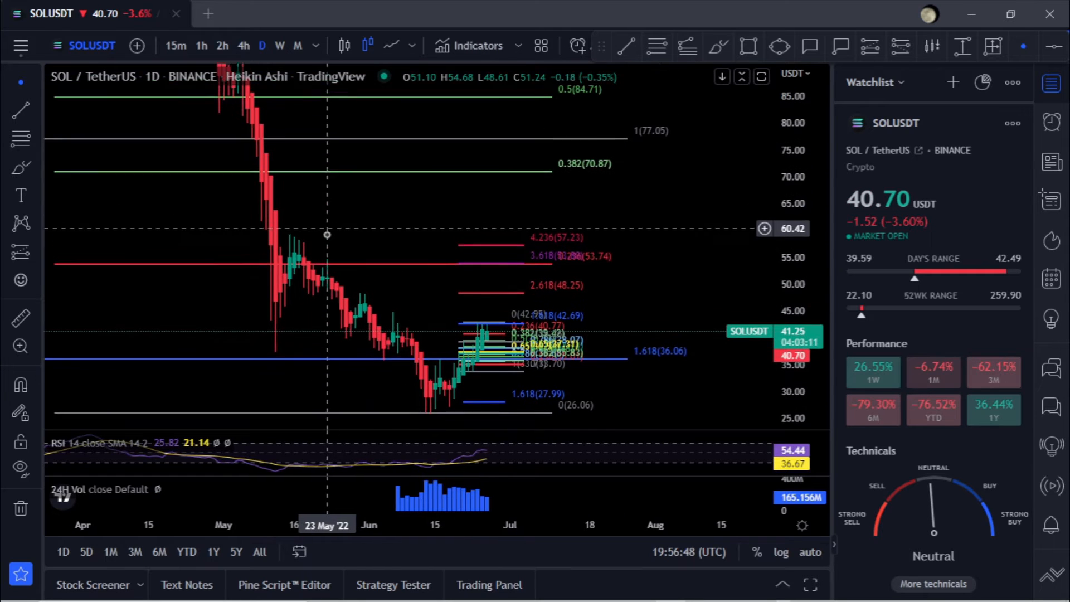
{"action": "left_click", "coordinate": [243, 46]}
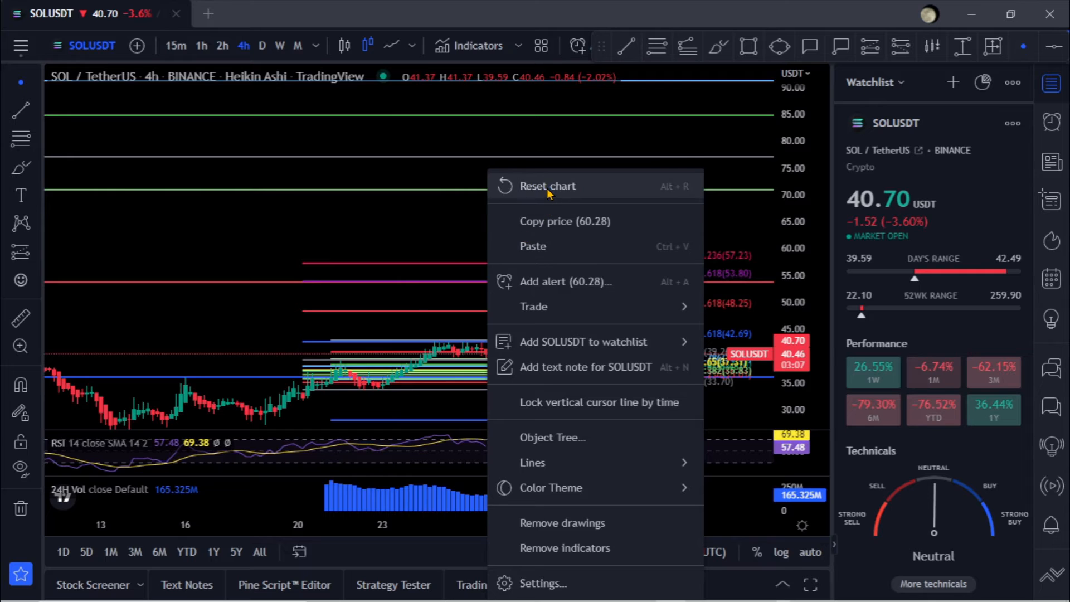
- Reset the 4-hour chart to frame the 33.71–42.95 Fibonacci retracement
{"action": "left_click", "coordinate": [547, 186]}
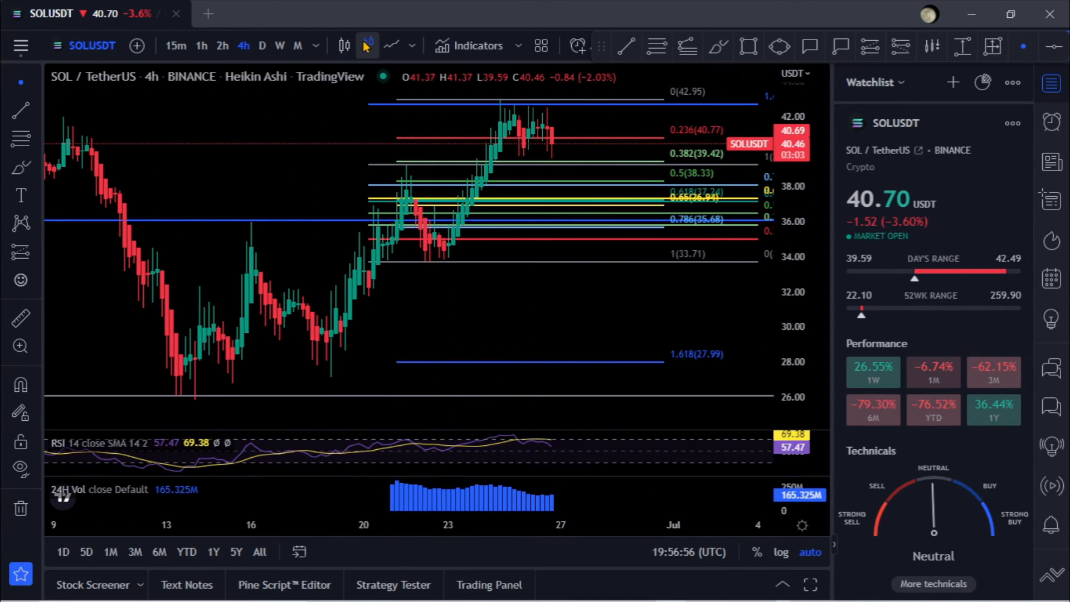
{"action": "mouse_move", "coordinate": [553, 147]}
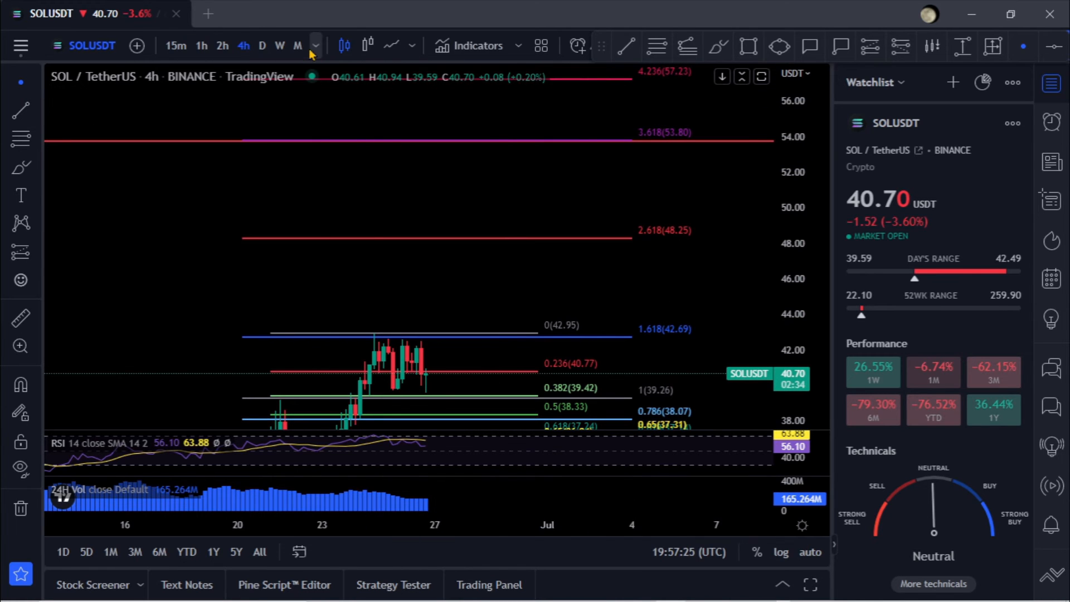
- Switch to the daily timeframe and zoom out to show the full 143–26 retracement
{"action": "left_click", "coordinate": [262, 46]}
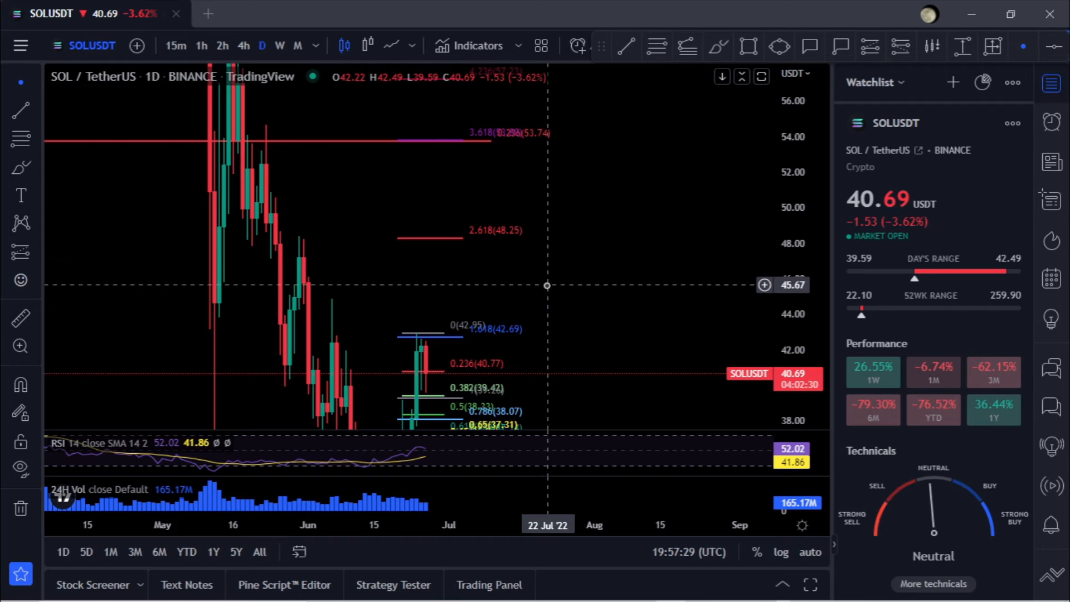
{"action": "scroll", "scroll_direction": "down", "scroll_amount": 3}
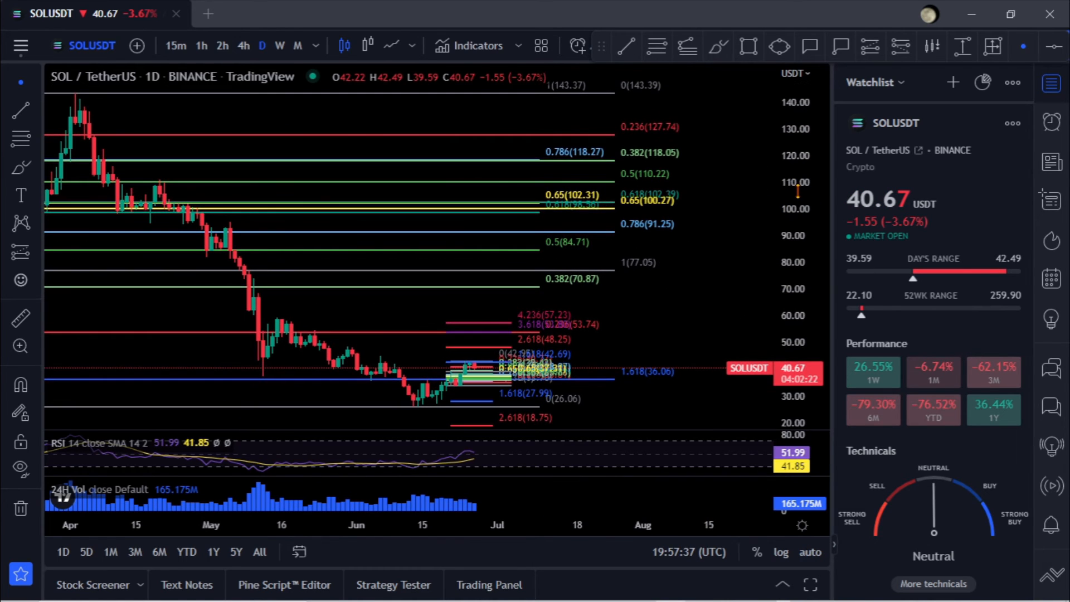
{"action": "mouse_move", "coordinate": [154, 306]}
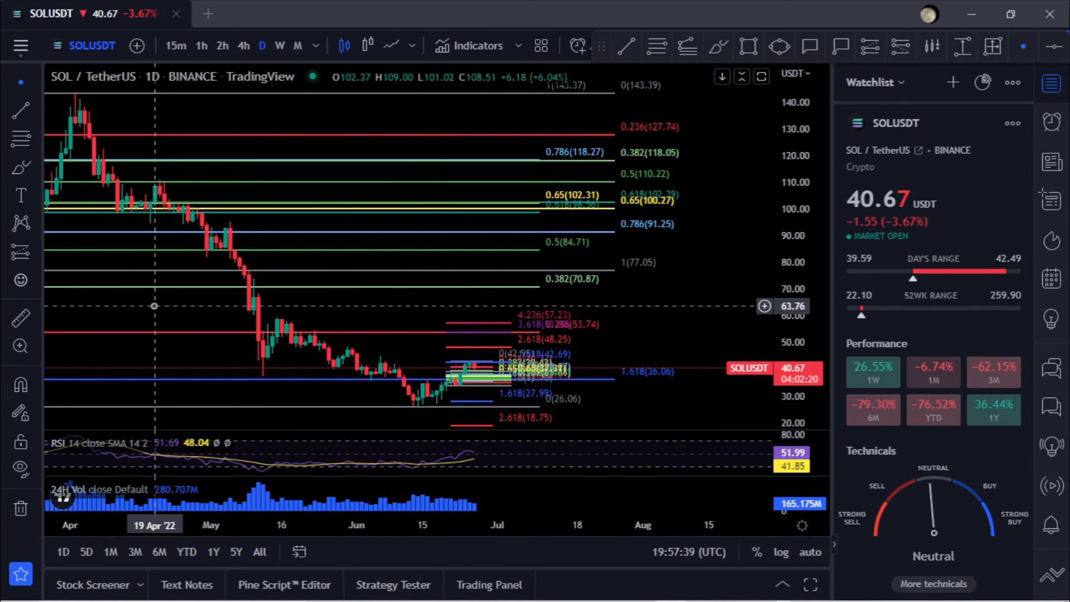